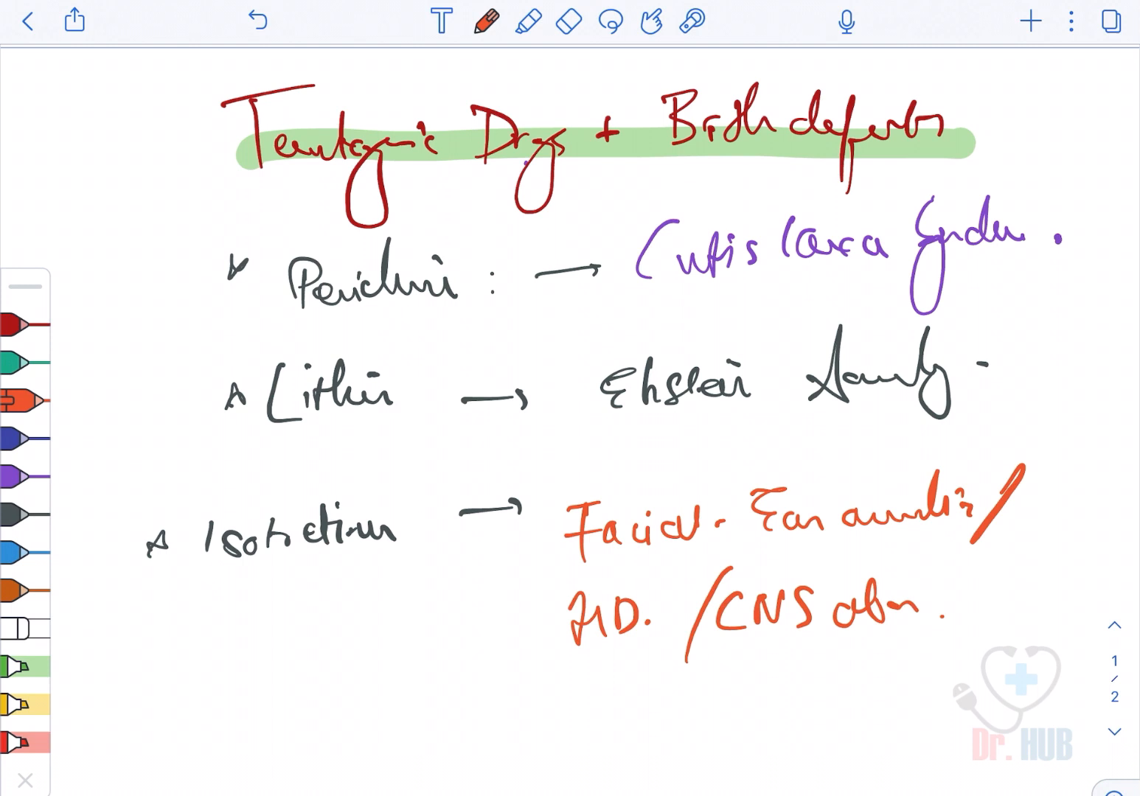
Erase the old drug notes and write 'Valpr.:' underlined in purple ink
click(568, 20)
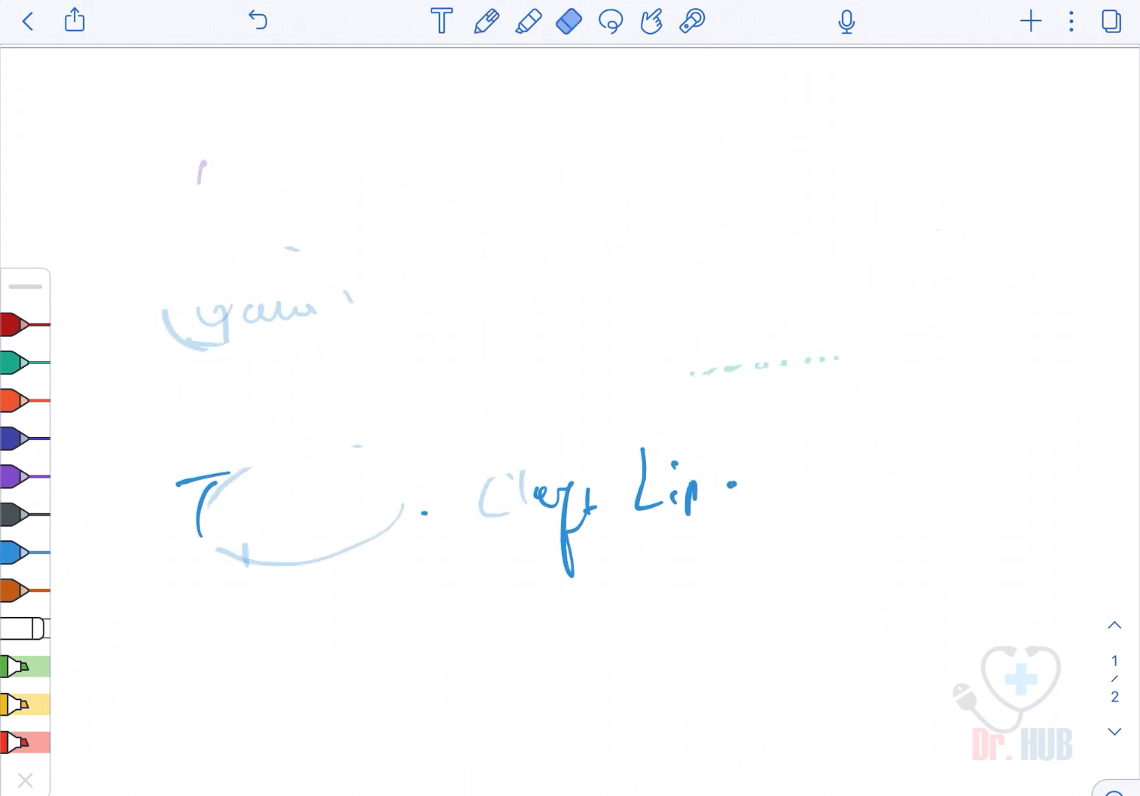
click(256, 20)
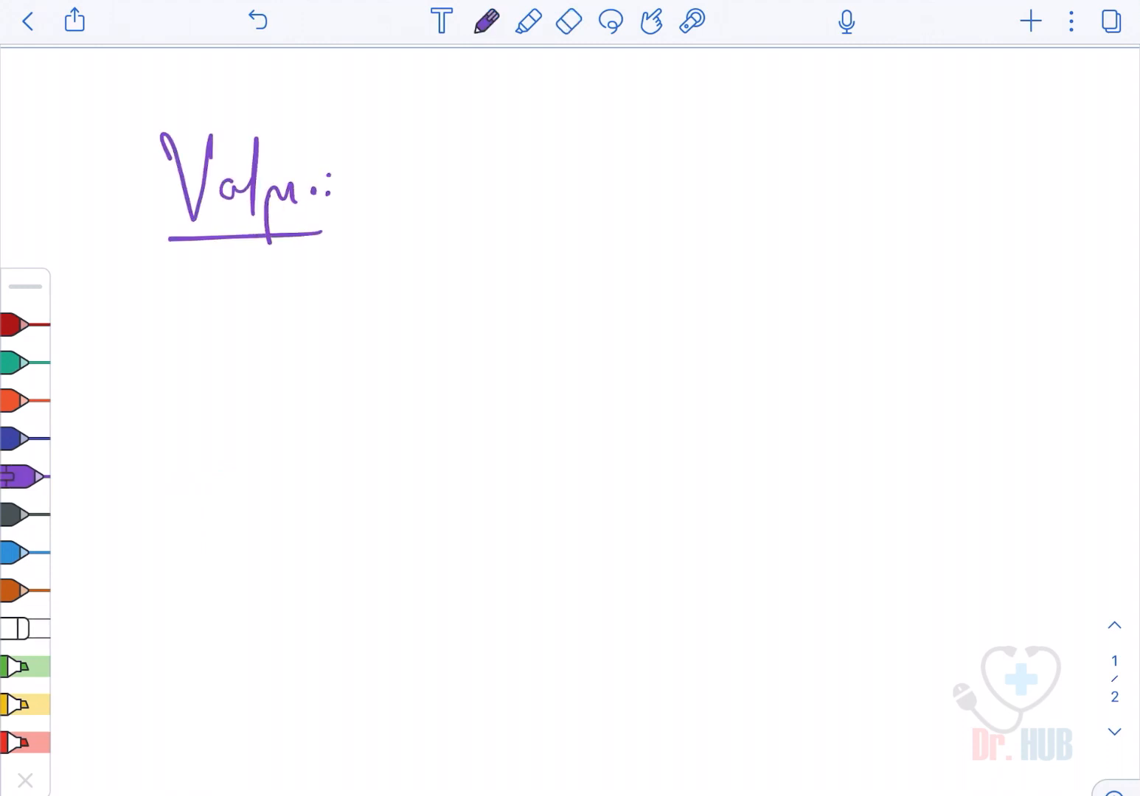
Write the valproate defects in blue inks: spina bifida, limb defects, facial/cardiac anomalies, VSD
click(26, 440)
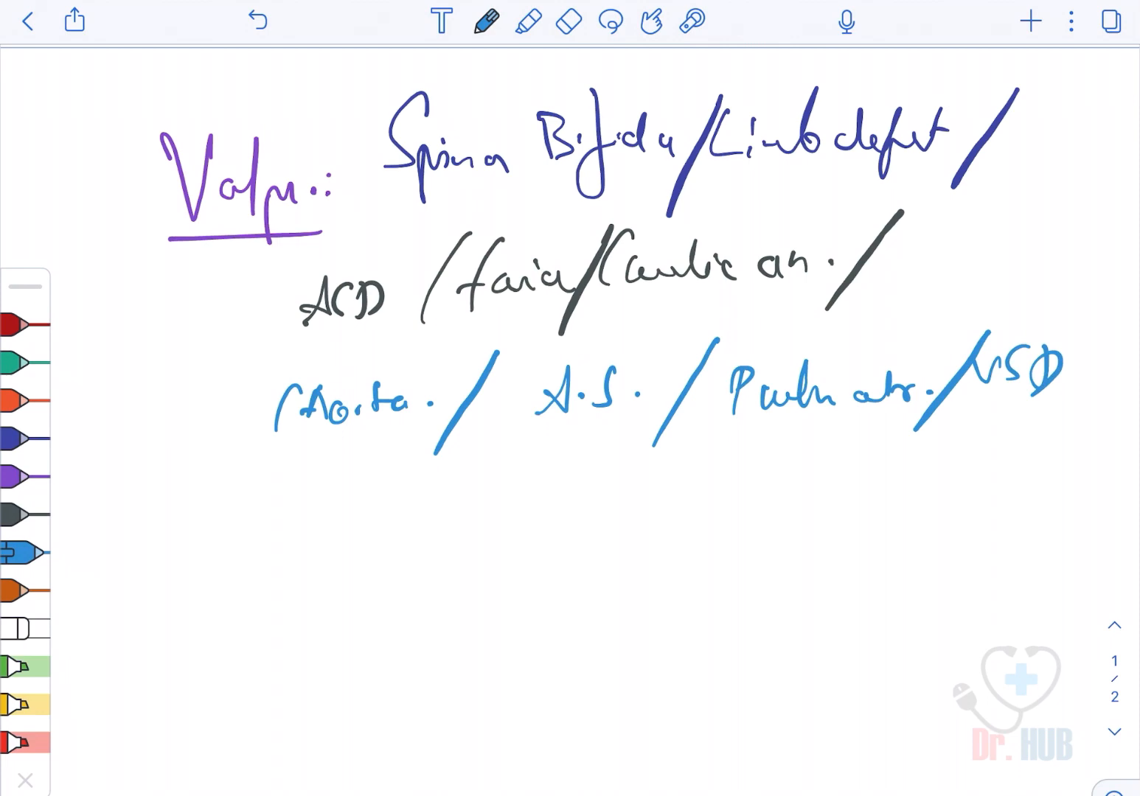
click(567, 20)
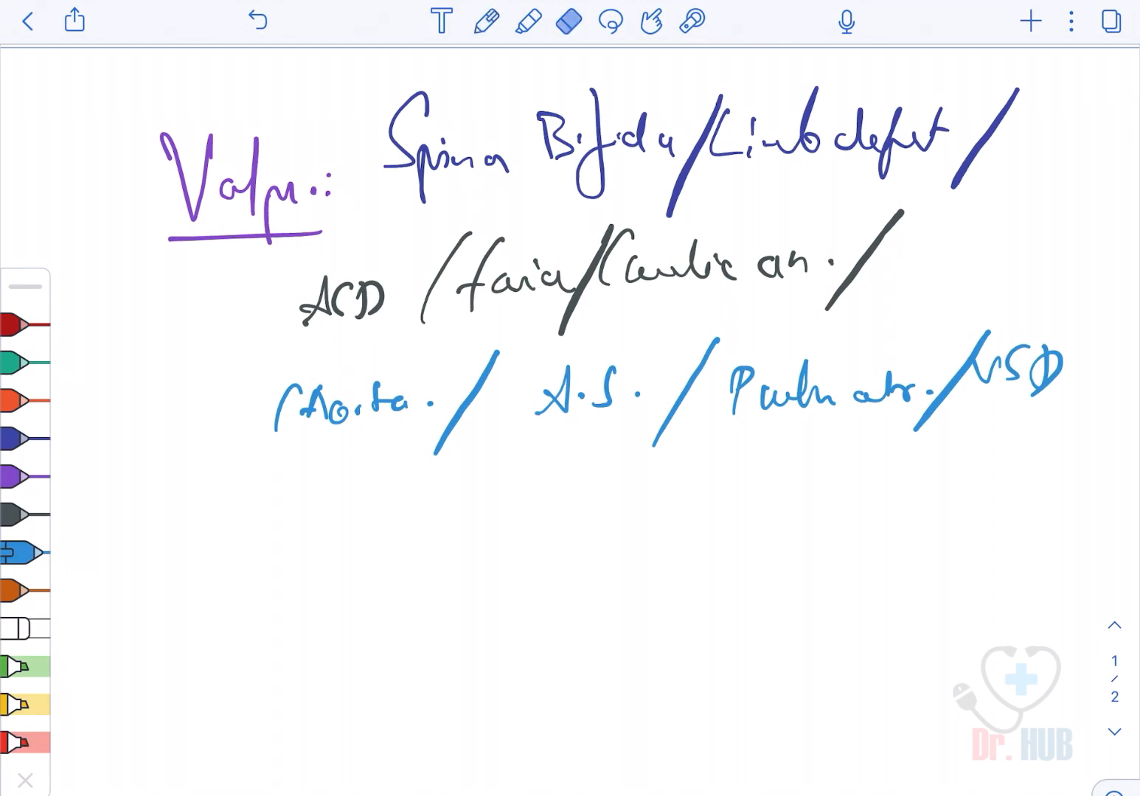